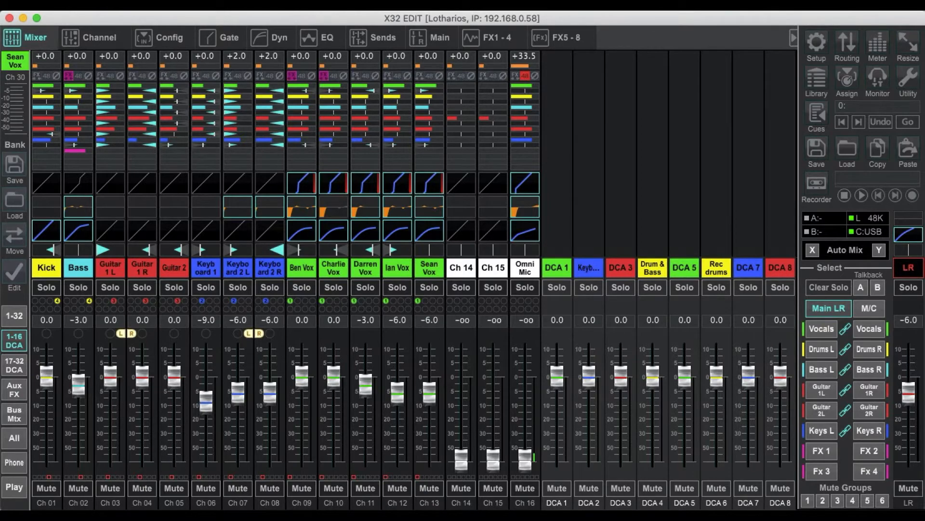
Step: Advance the presentation through the in/out meter slide to the routing tab inputs page
left_click(878, 46)
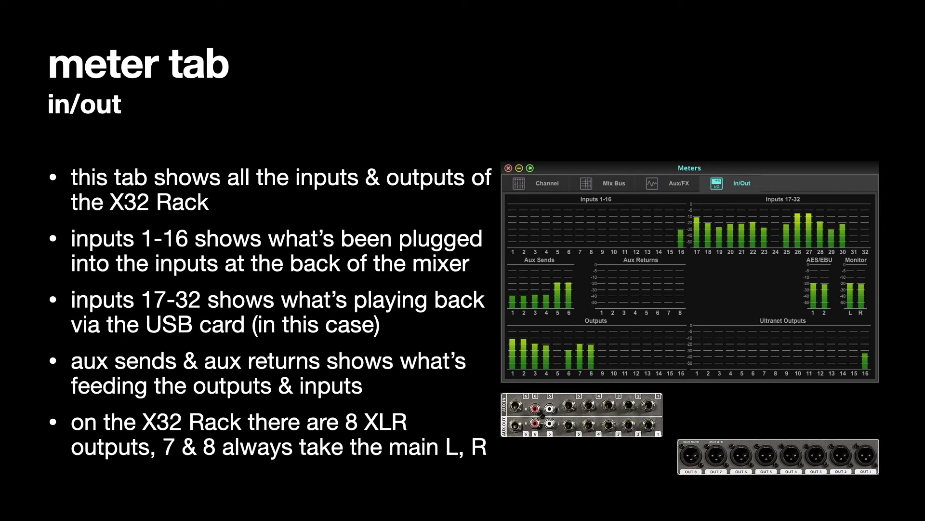
key("right")
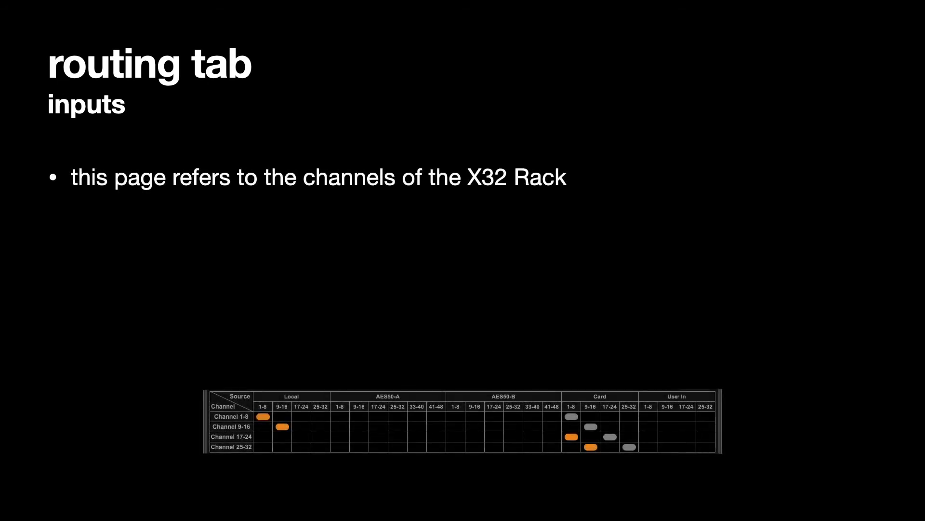